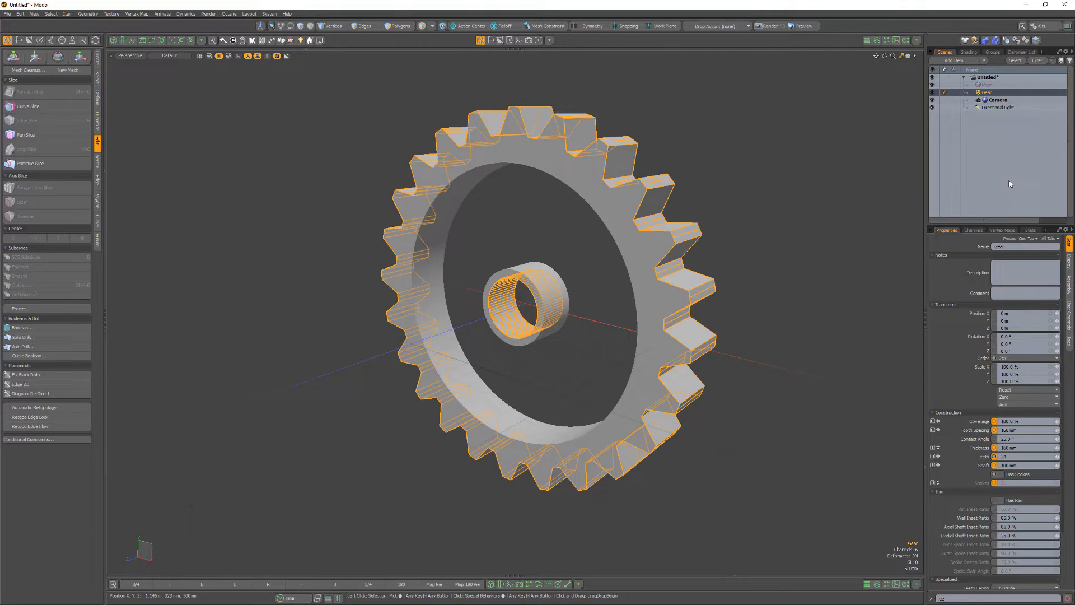
Build the ribbed ring from the Gear item with Radial Sweep.
{"action": "right_click", "coordinate": [985, 100]}
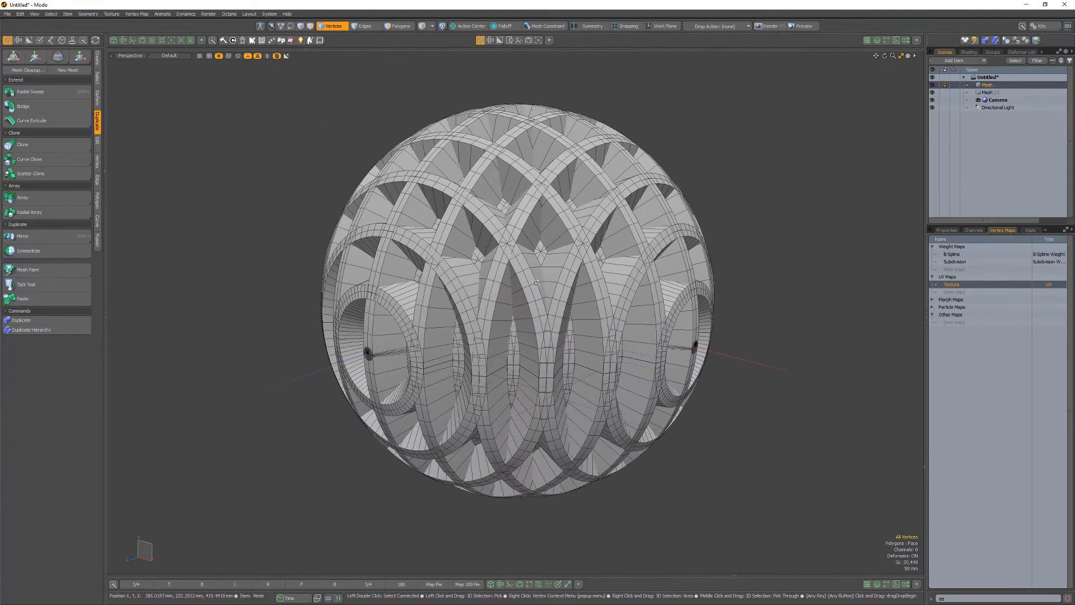
Set up a Boolean Intersect of the rings with the Background sphere mesh.
{"action": "left_click", "coordinate": [23, 327]}
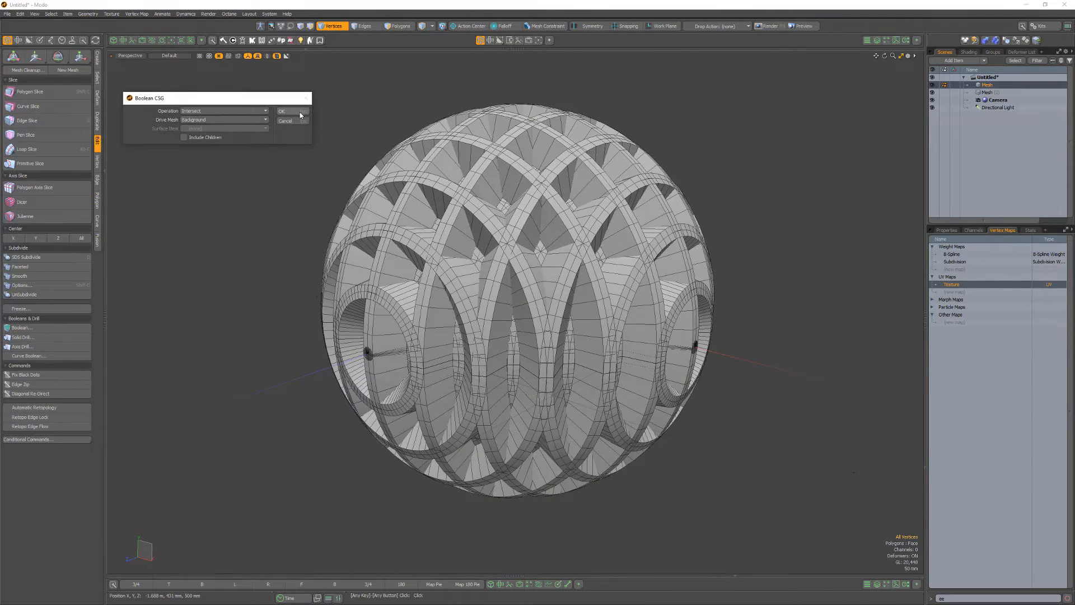